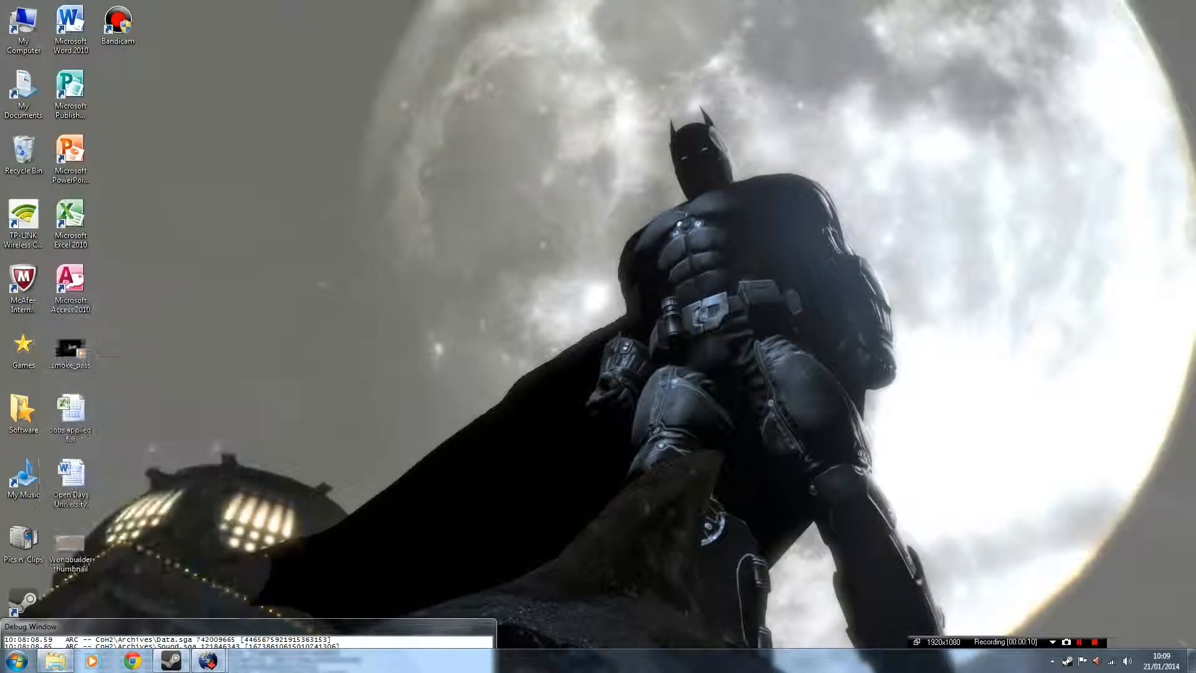
Step: Browse from My Computer into Local Disk (C:) > Program Files (x86)
double_click(22, 28)
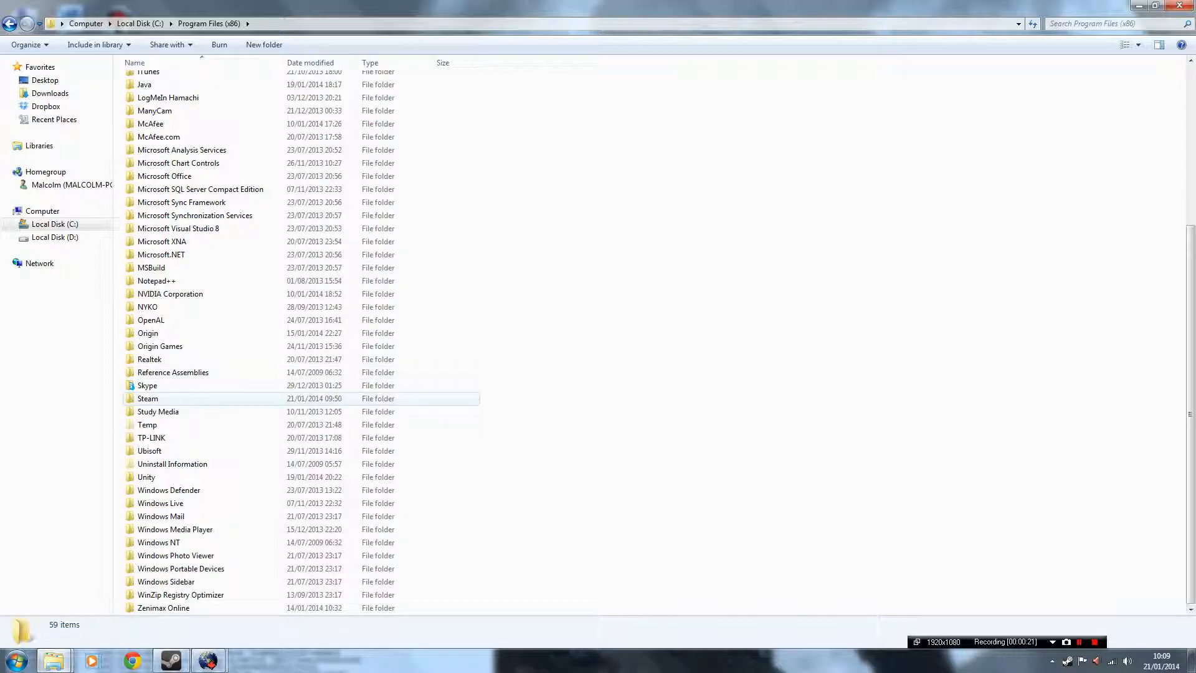
Step: Navigate Steam > SteamApps > common > Company of Heroes 2 and launch WorldBuilder_CoH_2
double_click(147, 398)
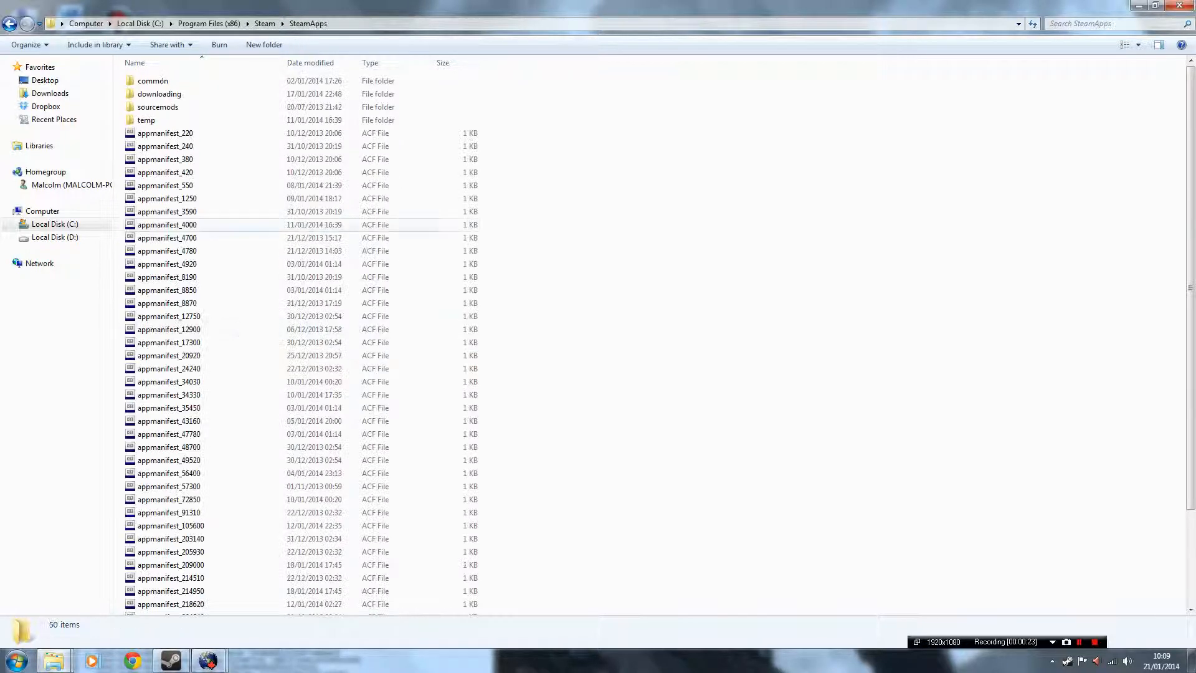
double_click(152, 80)
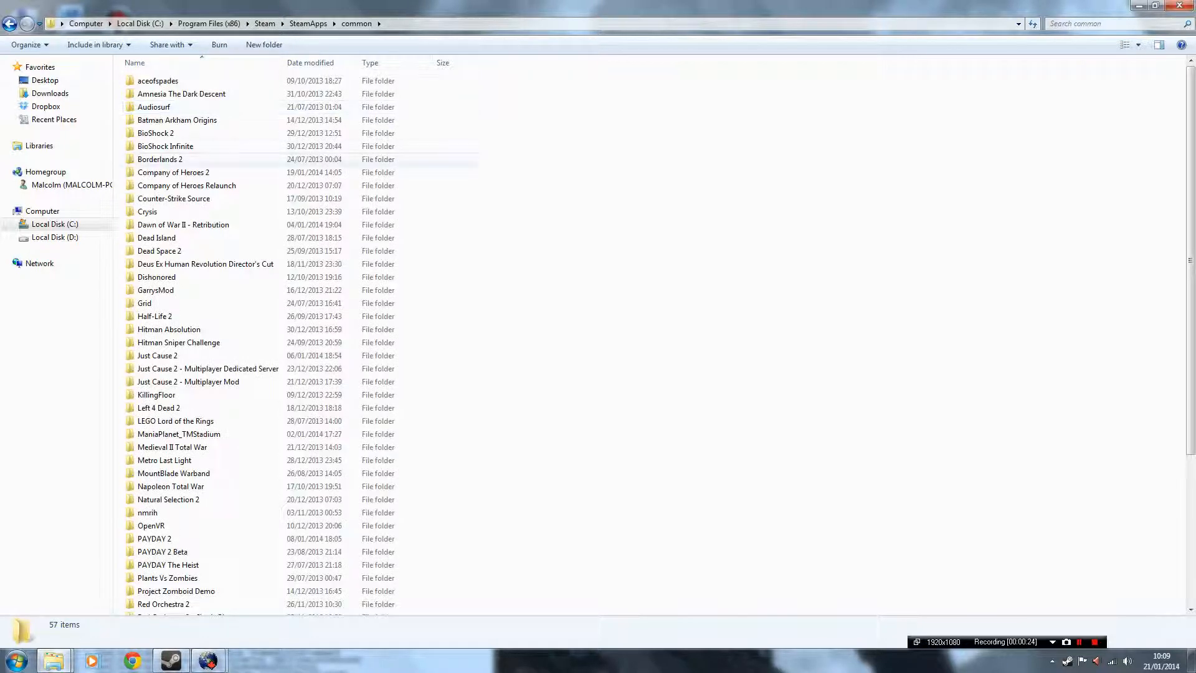
double_click(173, 172)
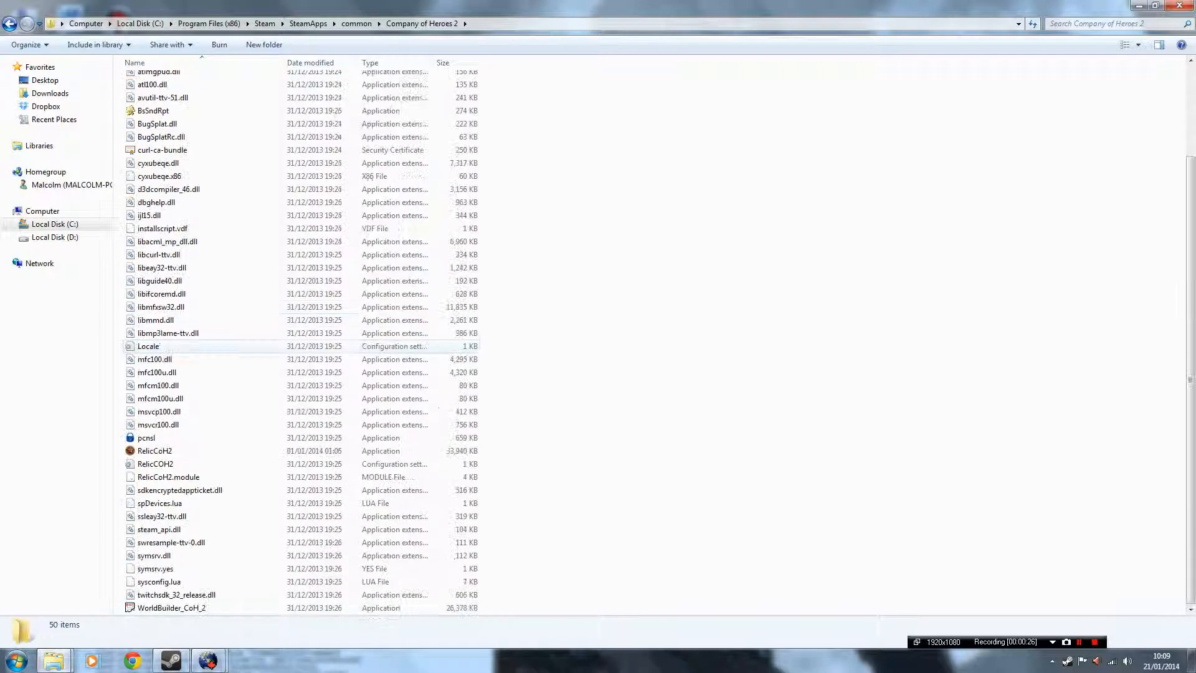
left_click(172, 606)
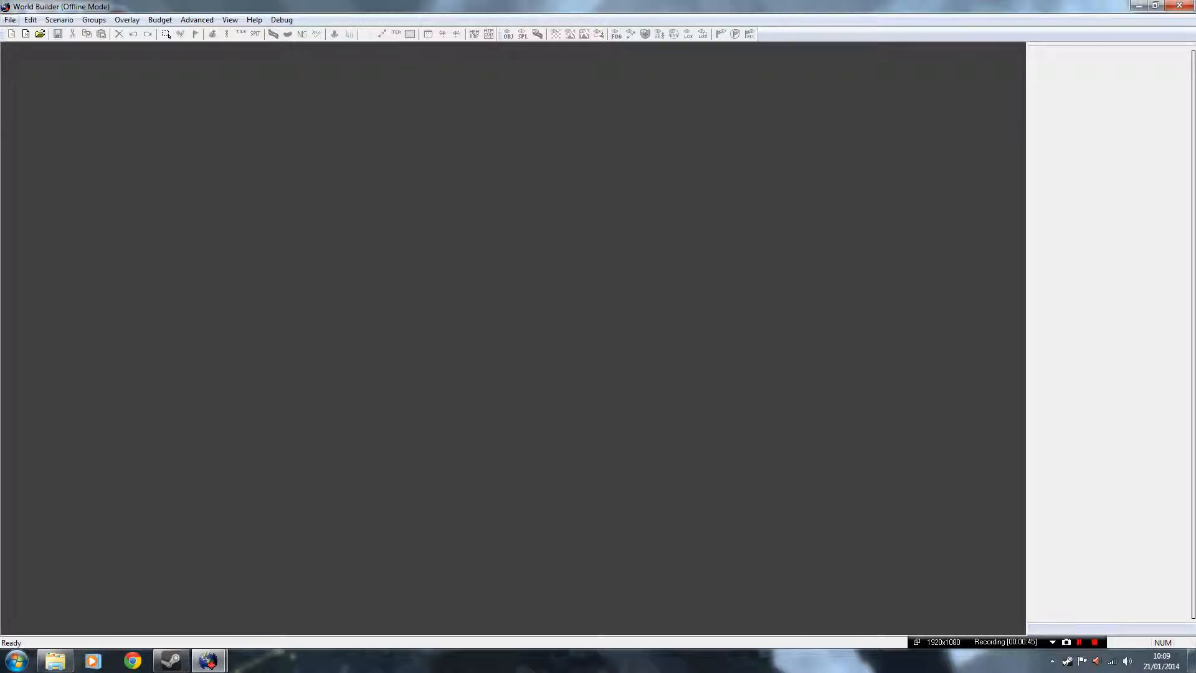
Step: Start a New Multiplayer Map from the File menu, bringing up the New Scenario dialog
left_click(10, 19)
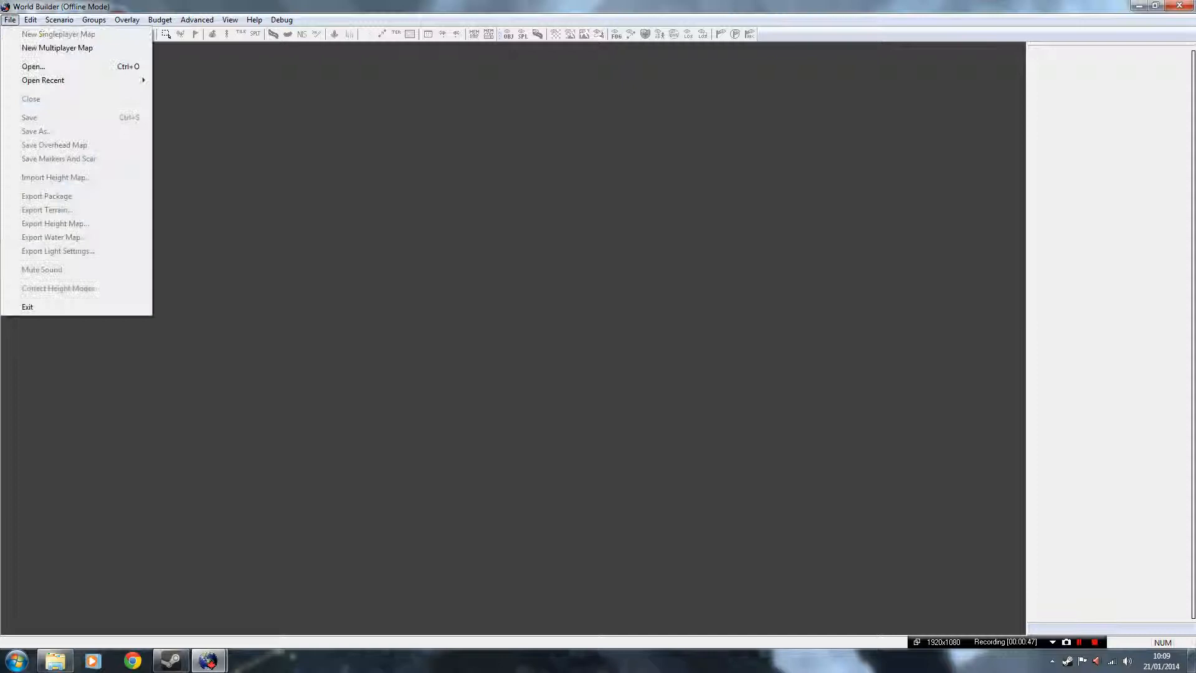
left_click(35, 131)
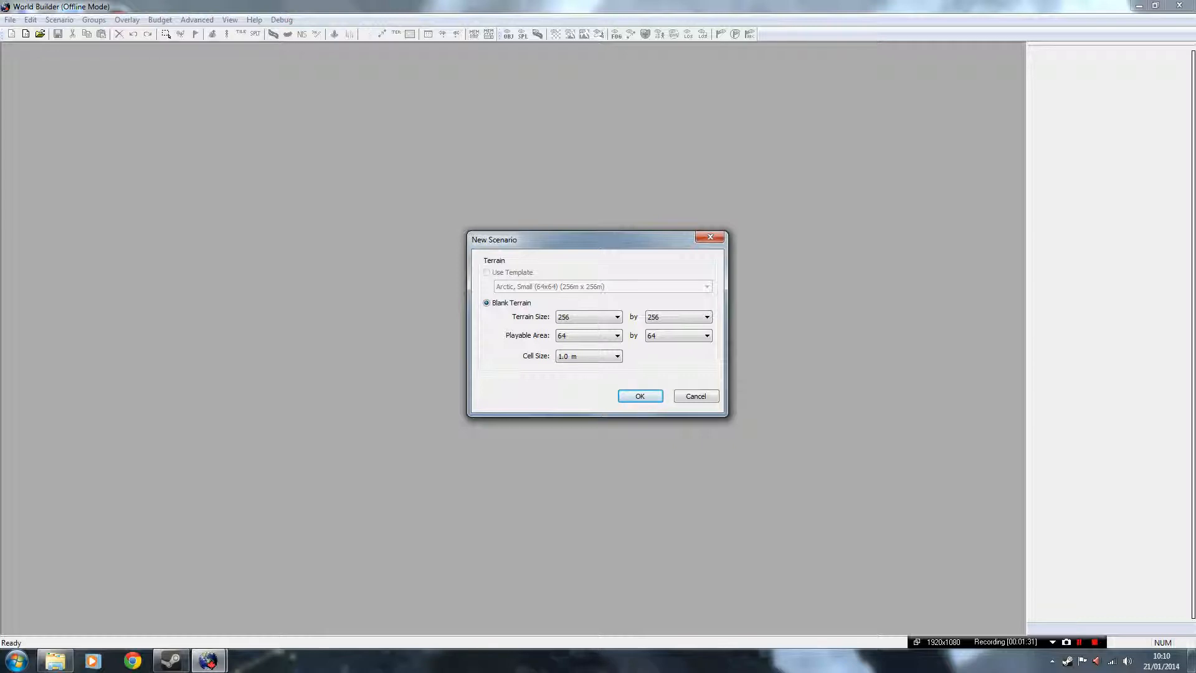
Step: Create the scenario with a 160 by 160 playable area on 256 by 256 terrain
left_click(617, 335)
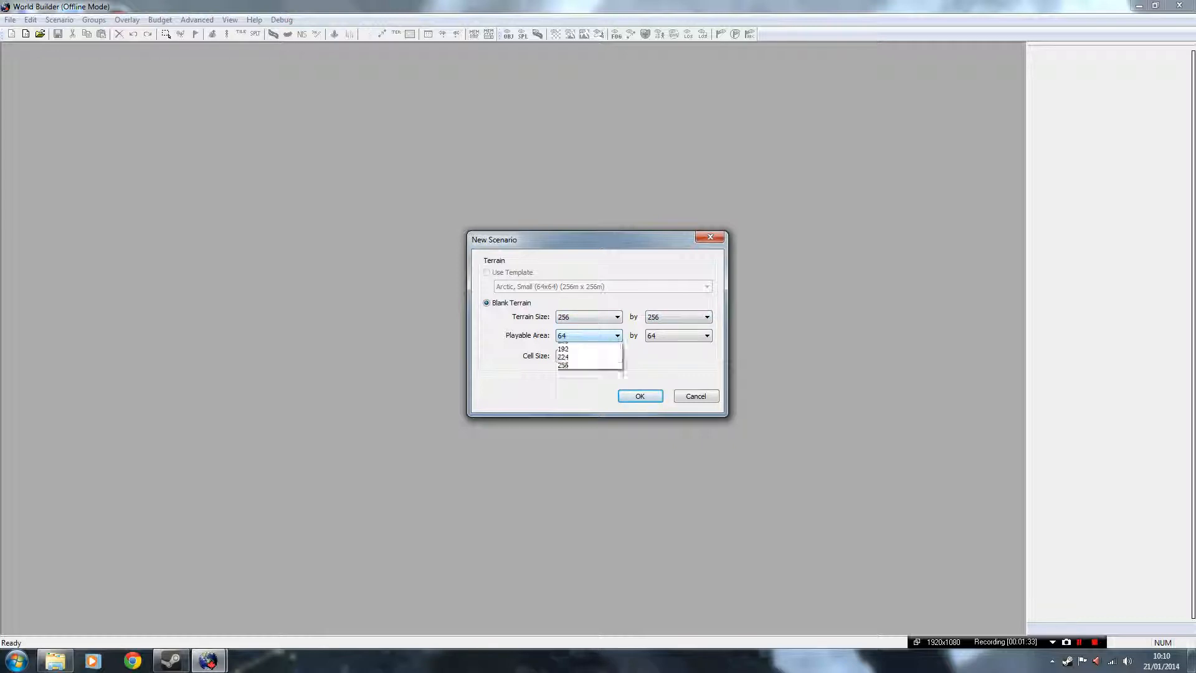
left_click(583, 352)
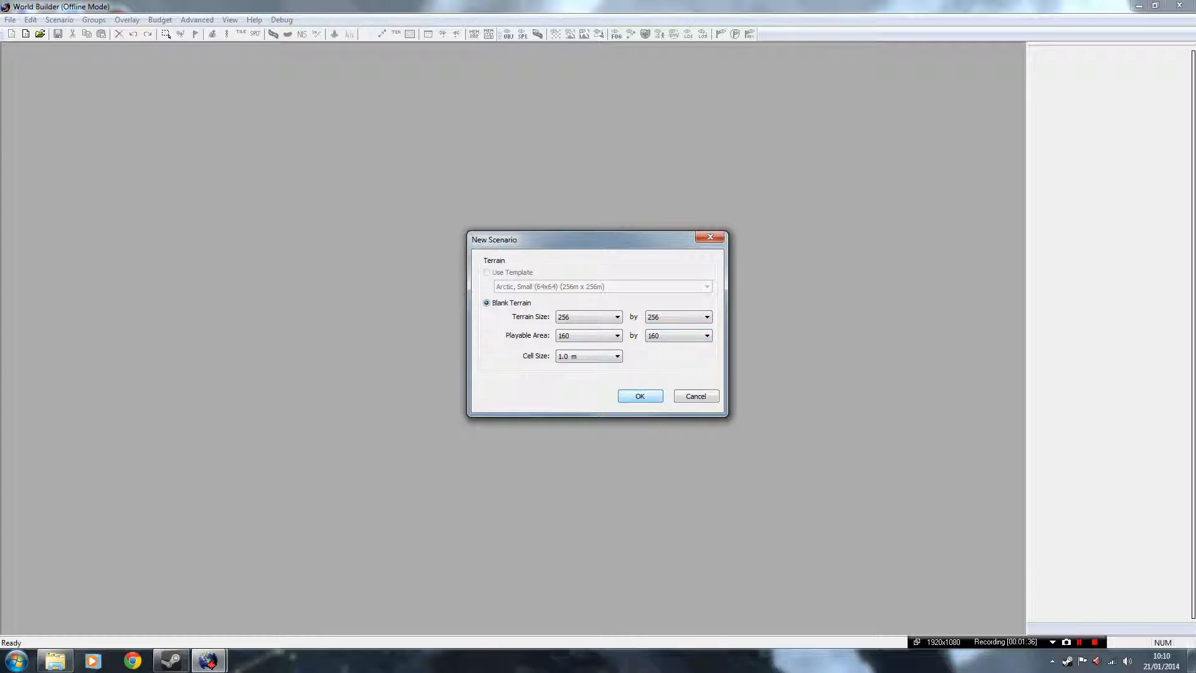
left_click(639, 397)
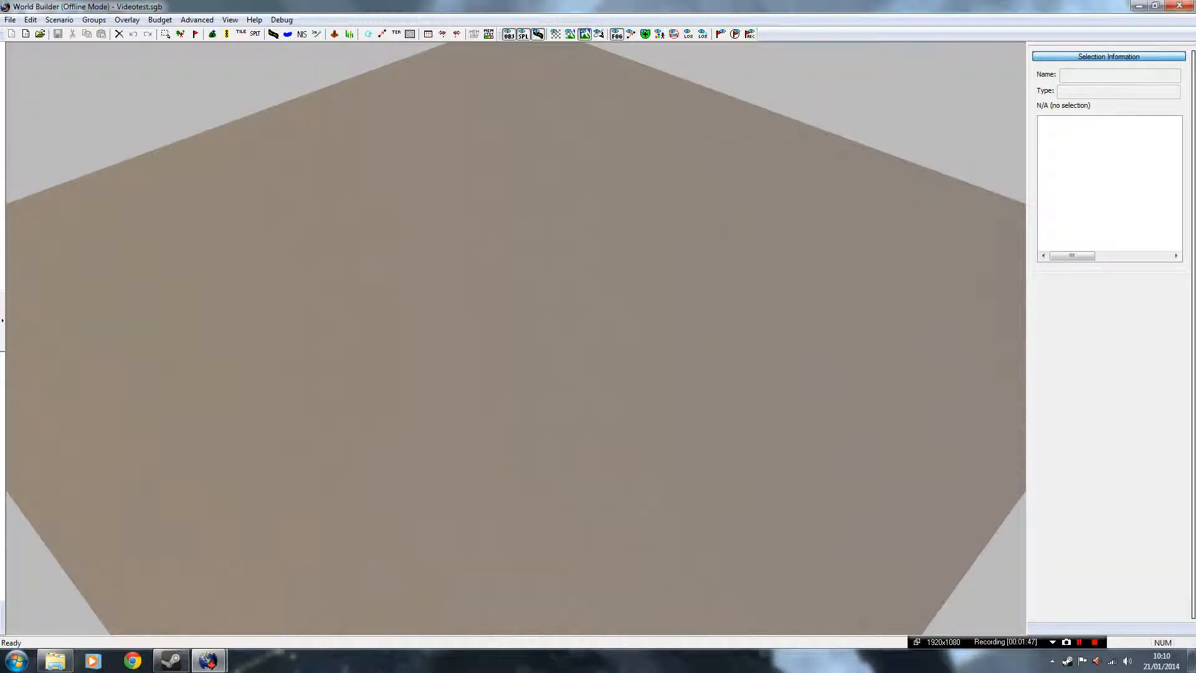
Step: Turn on the Show Playable Area overlay so the boundary appears as red lines
left_click(127, 19)
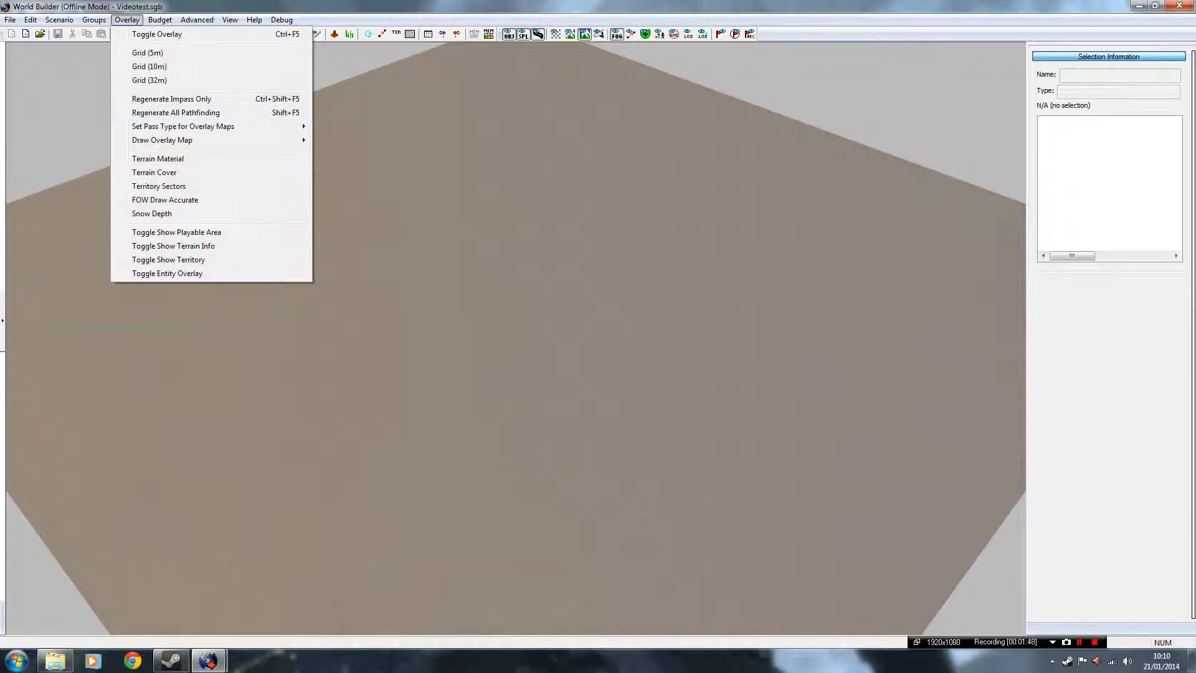
left_click(176, 232)
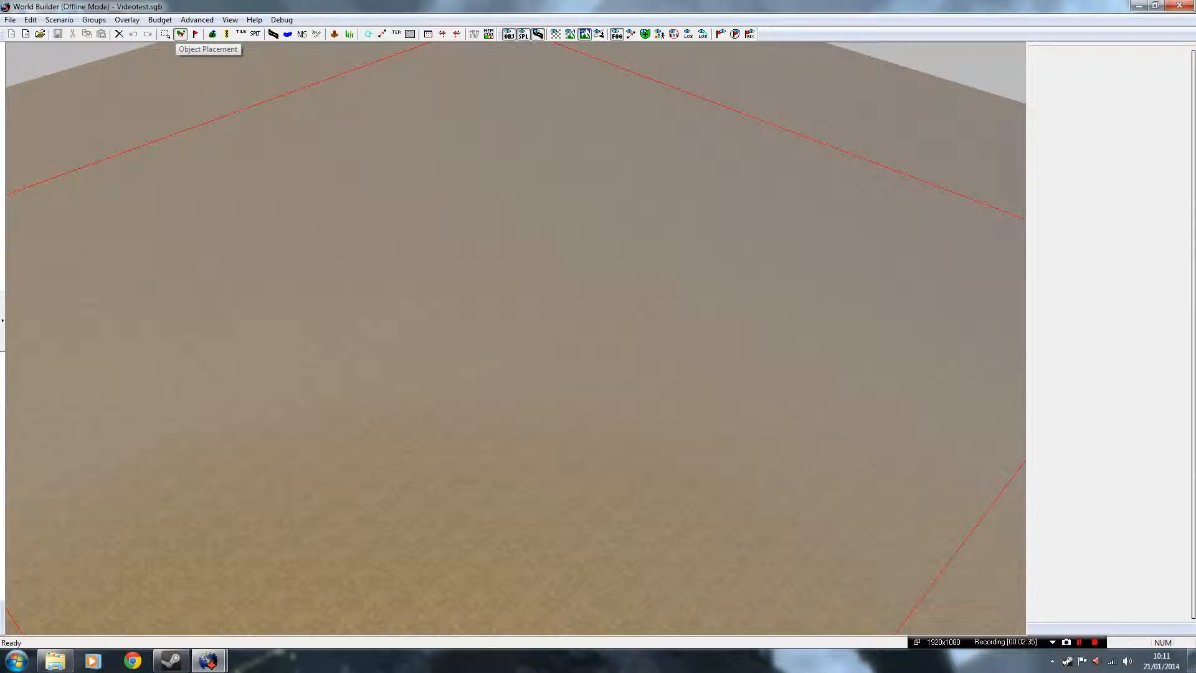
Step: Switch to Object Placement and expand the ebps category down to the marker objects
left_click(181, 34)
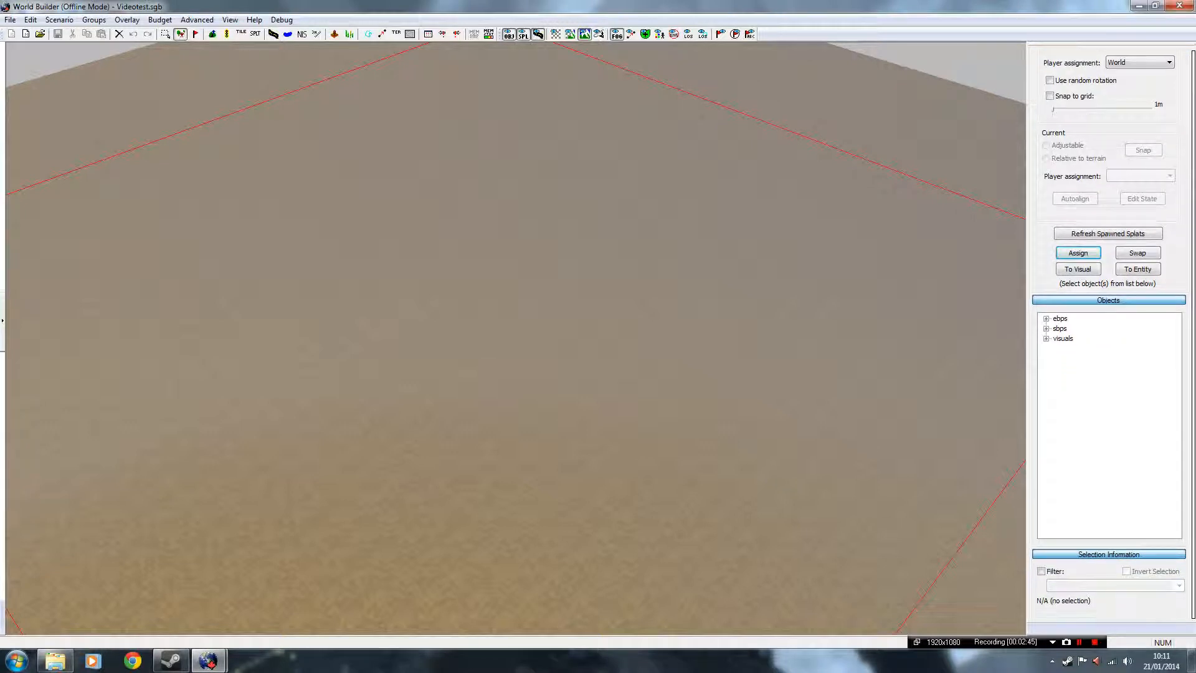
left_click(1059, 318)
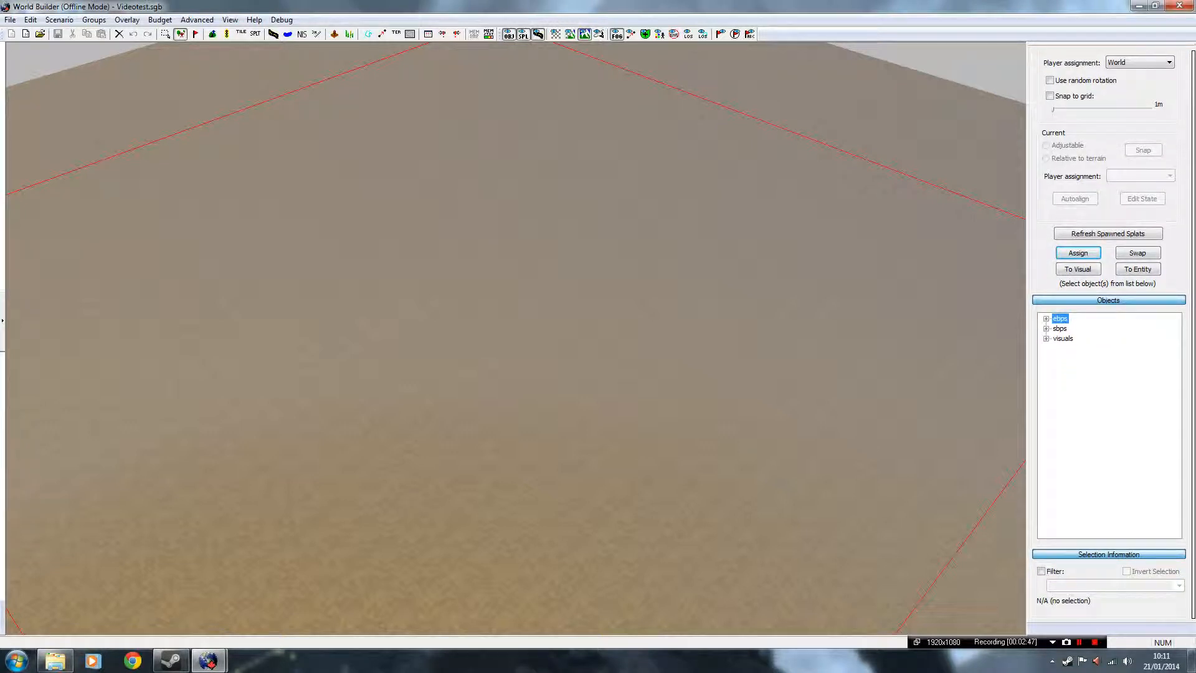
left_click(1047, 318)
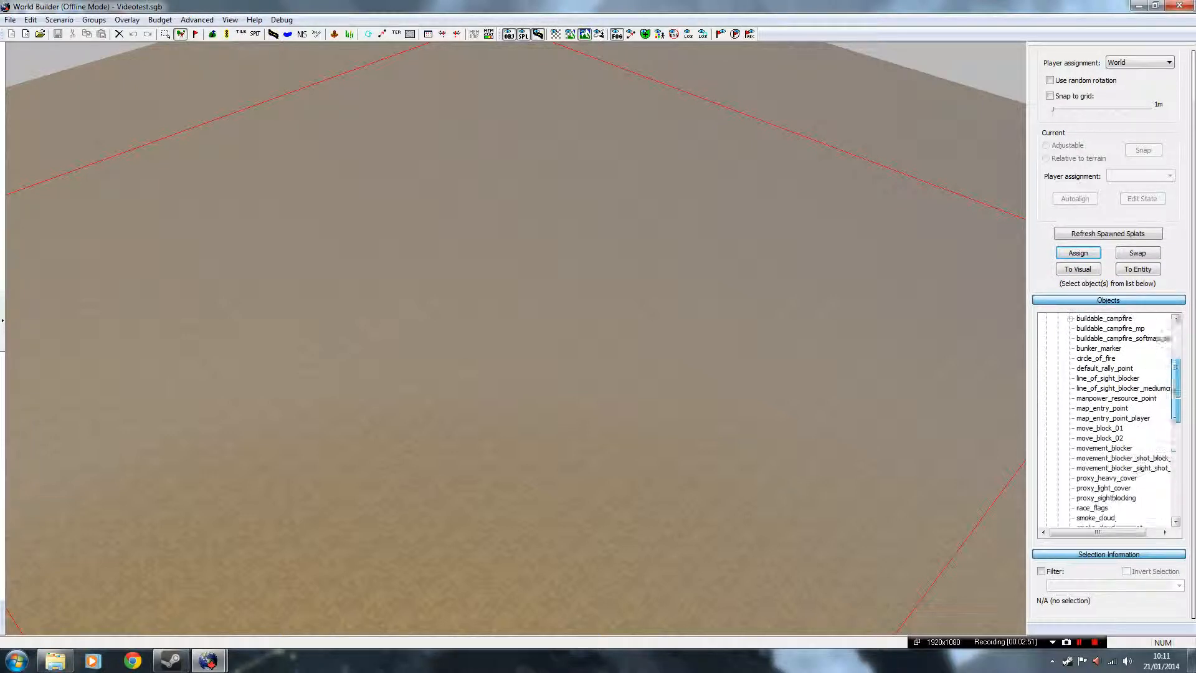
scroll("down", 3)
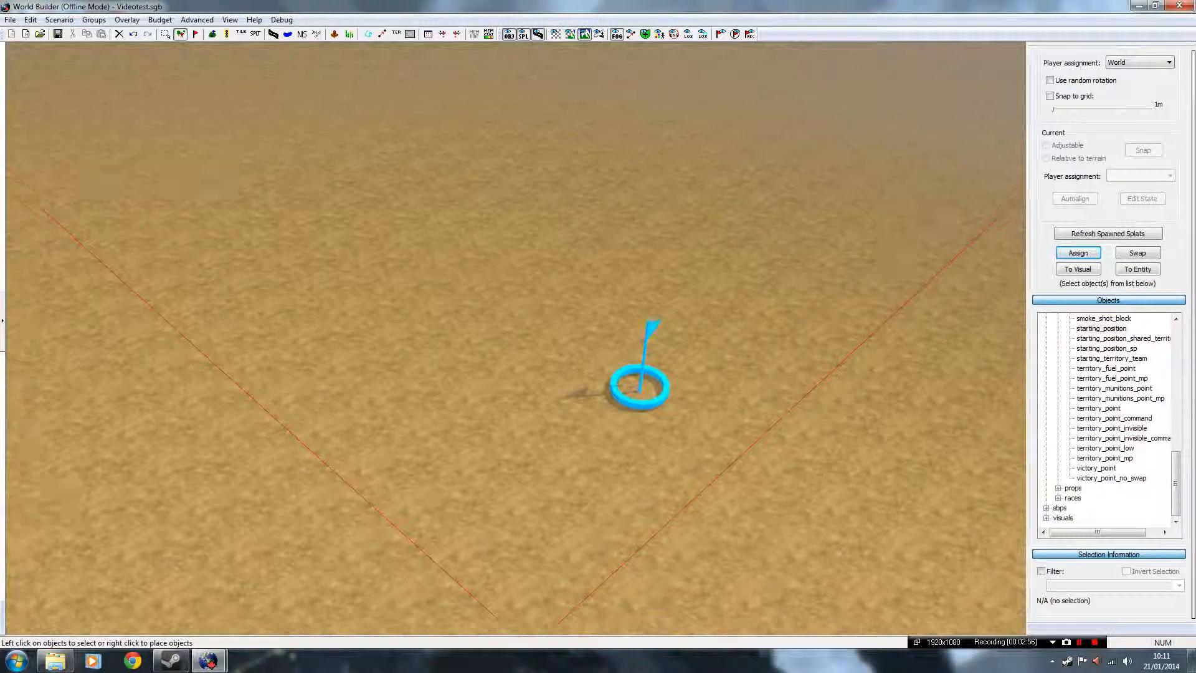
Step: Place a second starting_position flag and assign the flags to Player 1 and Player 2
right_click(336, 388)
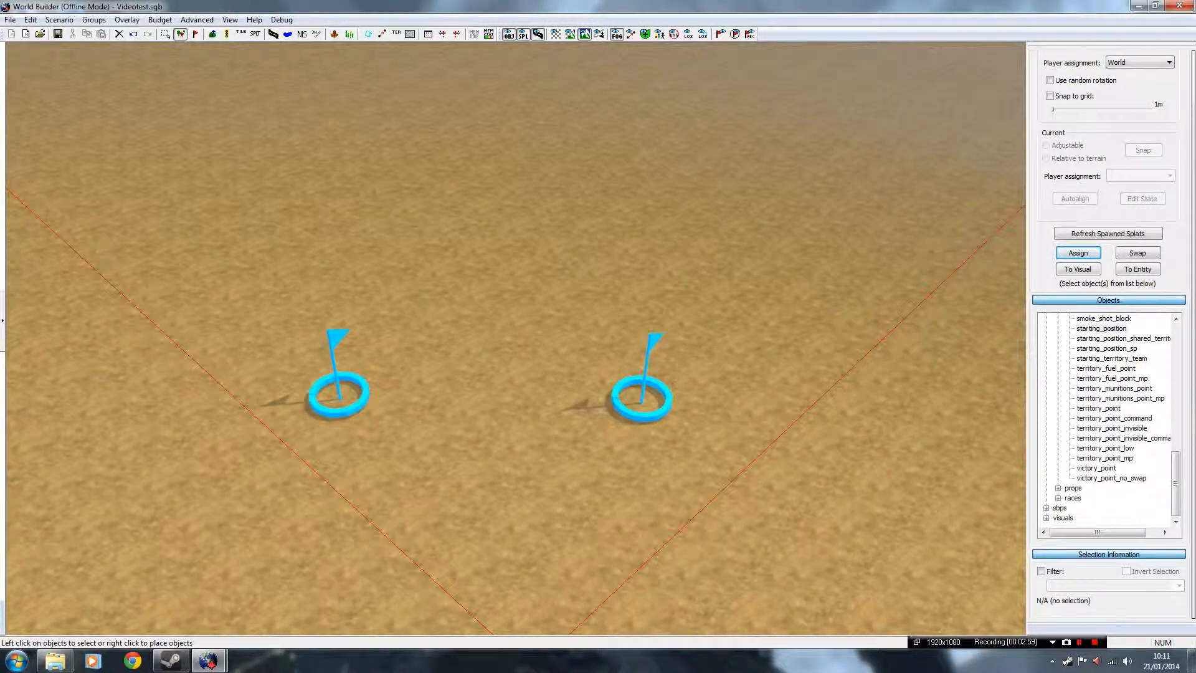
left_click(640, 389)
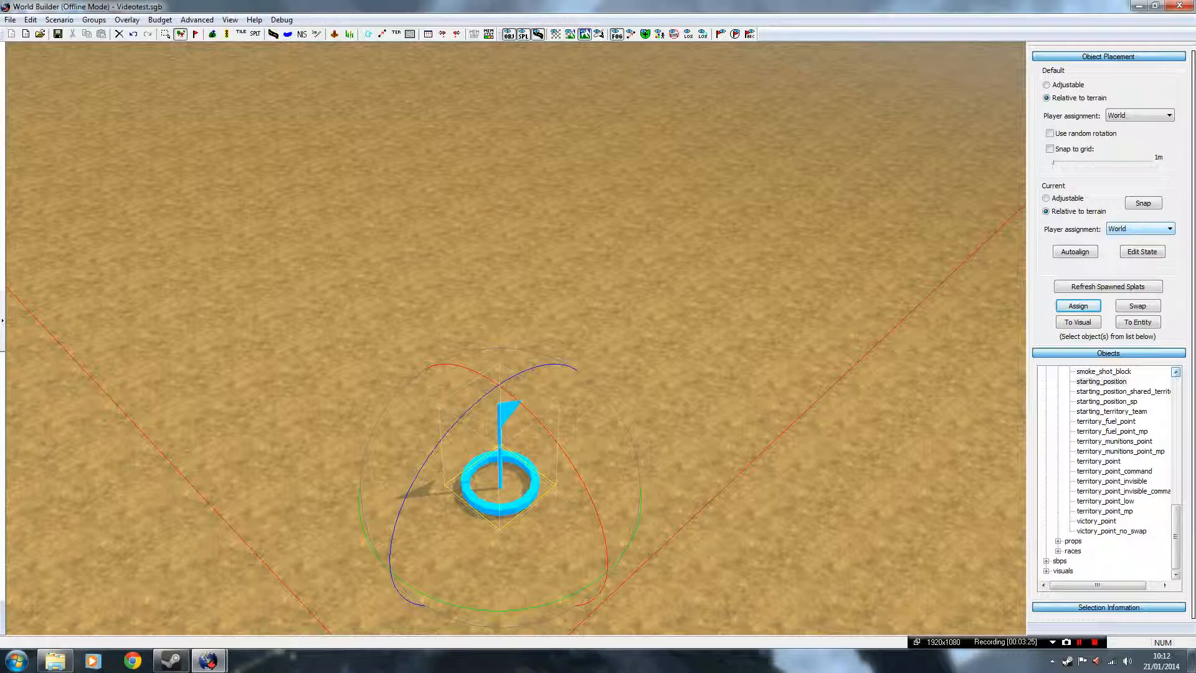
left_click(1167, 228)
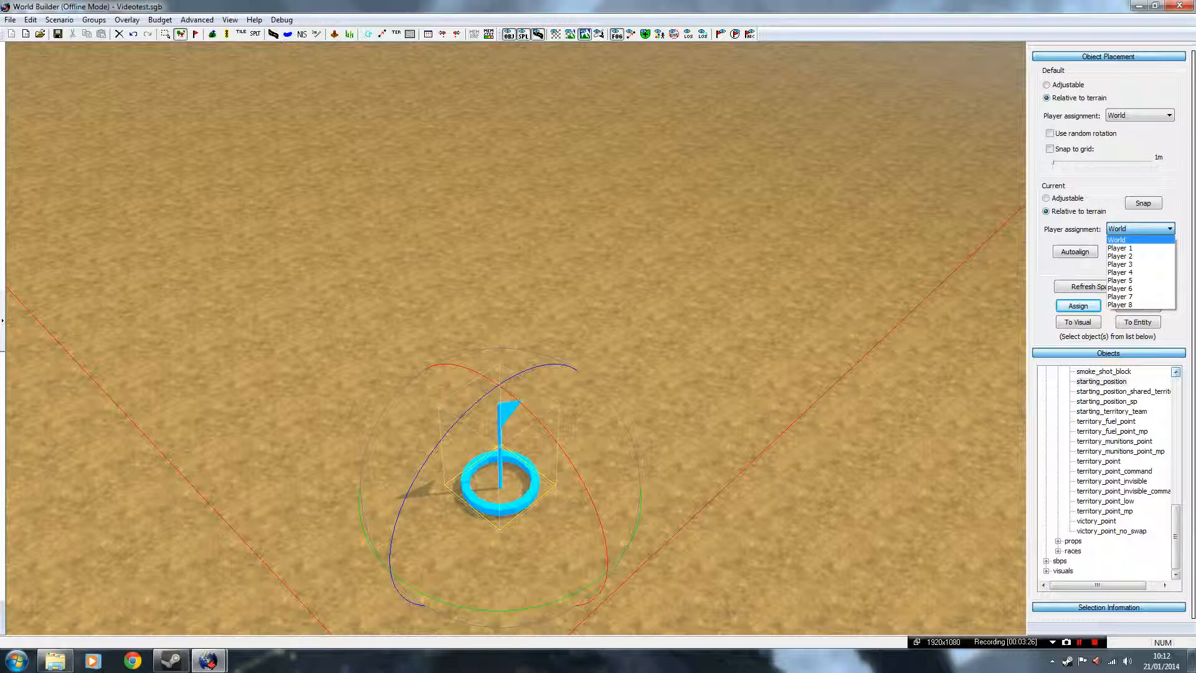
left_click(1119, 247)
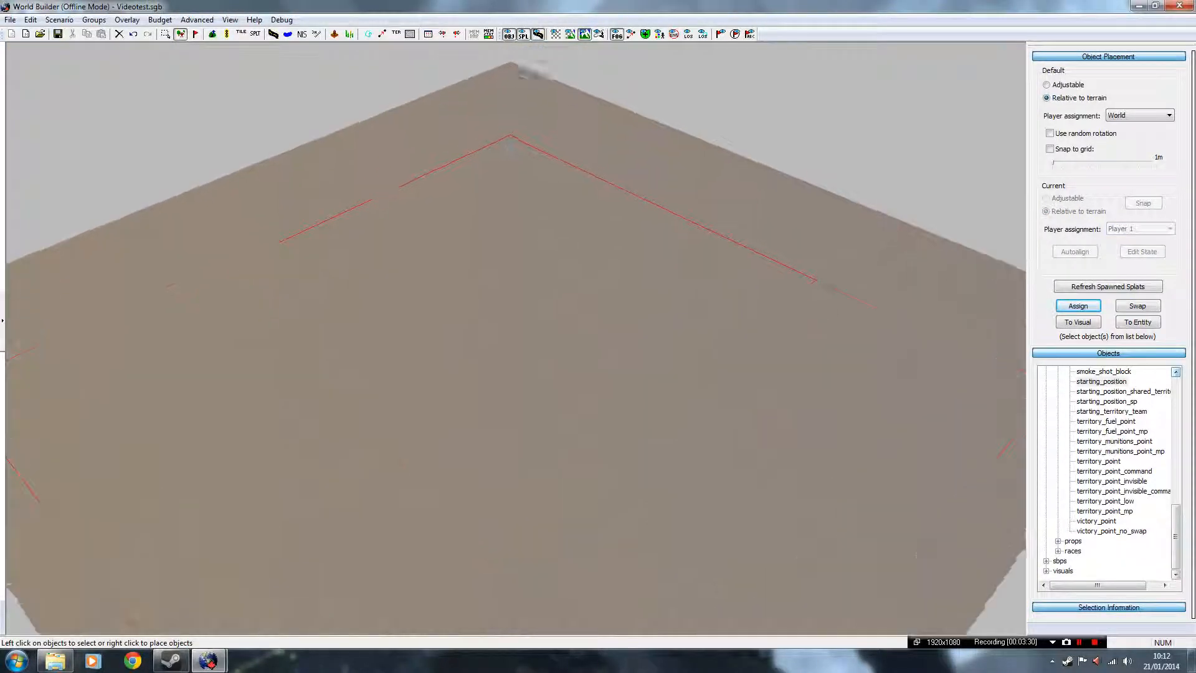
left_click(1169, 230)
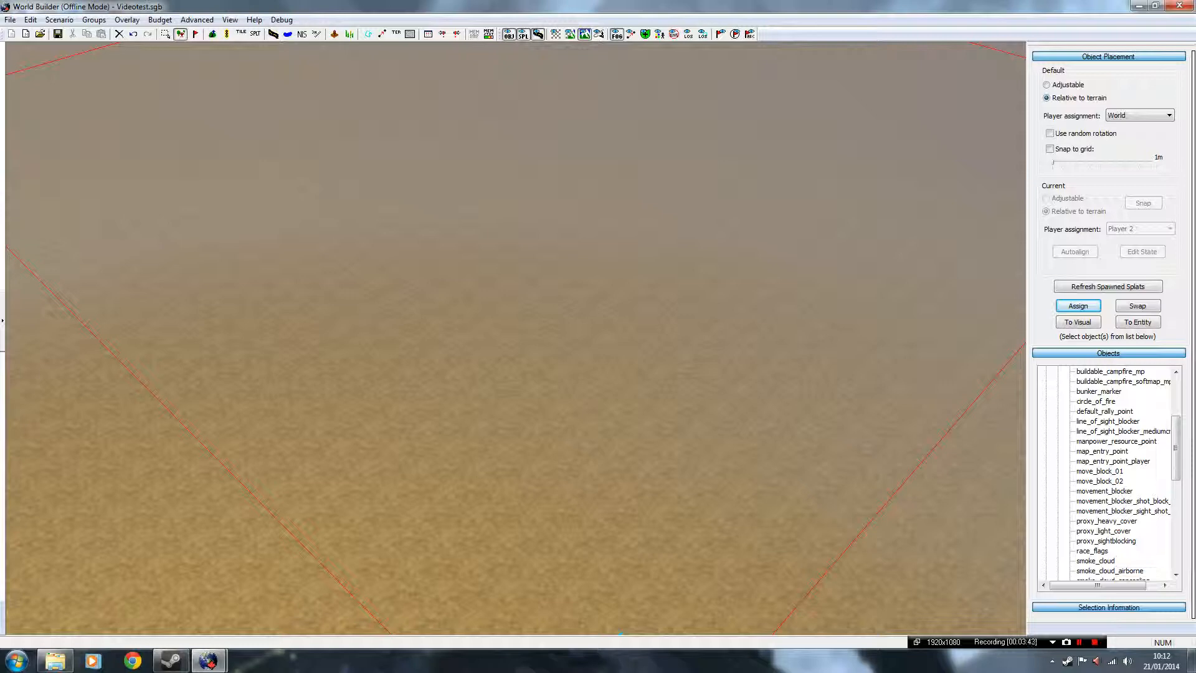
Step: Place a map_entry_point beside the starting flag and rotate it to face into the map
left_click(1101, 451)
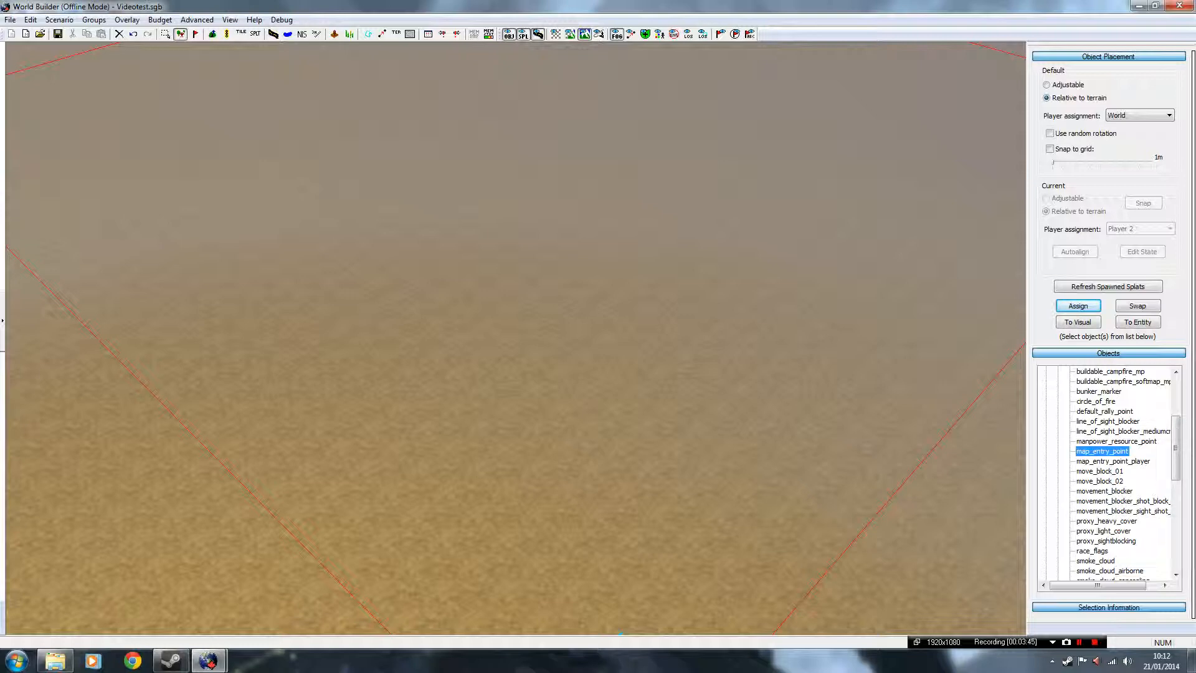
right_click(298, 561)
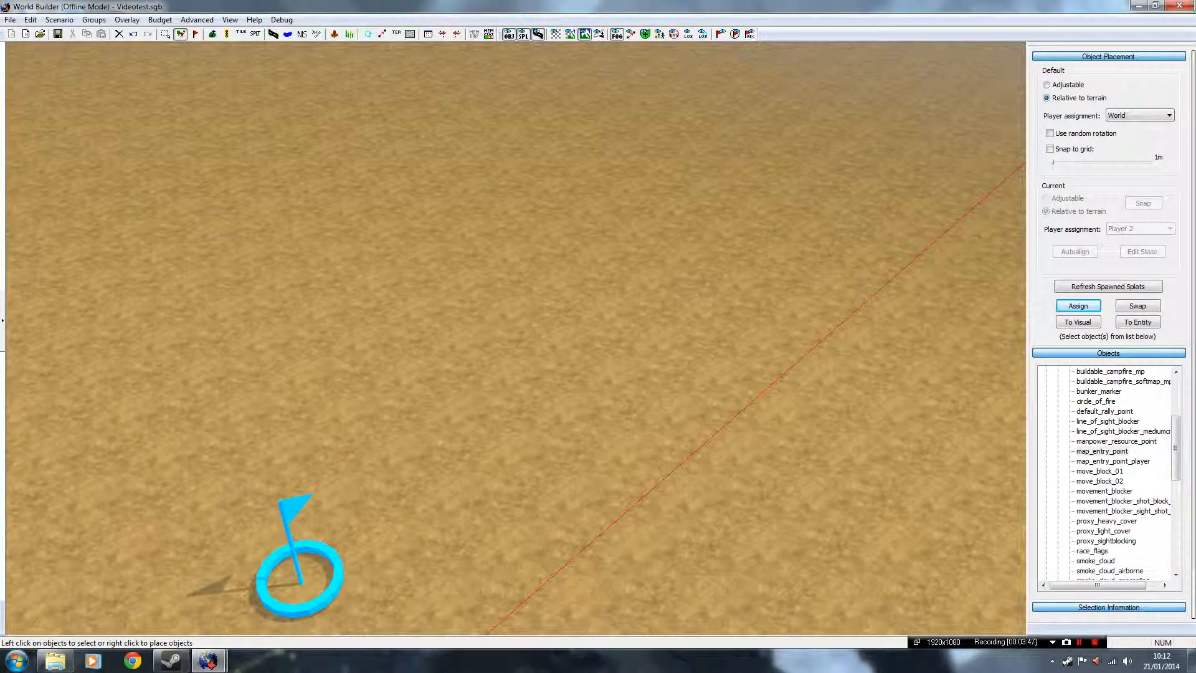
right_click(668, 420)
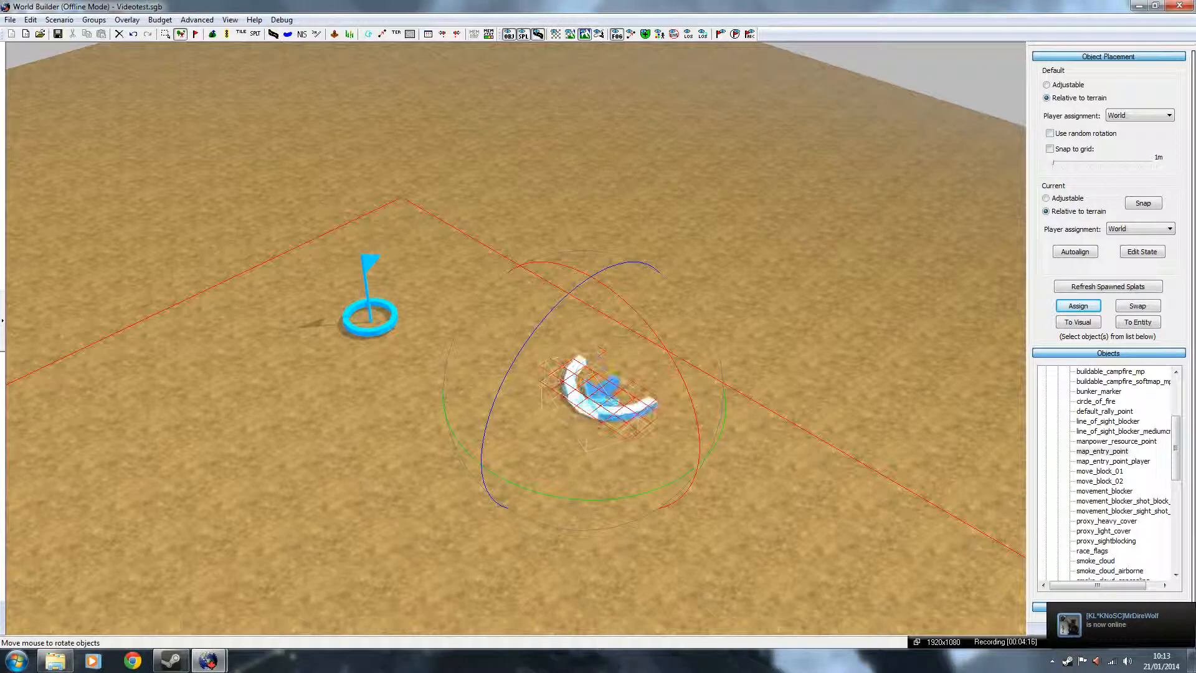
left_click(1168, 228)
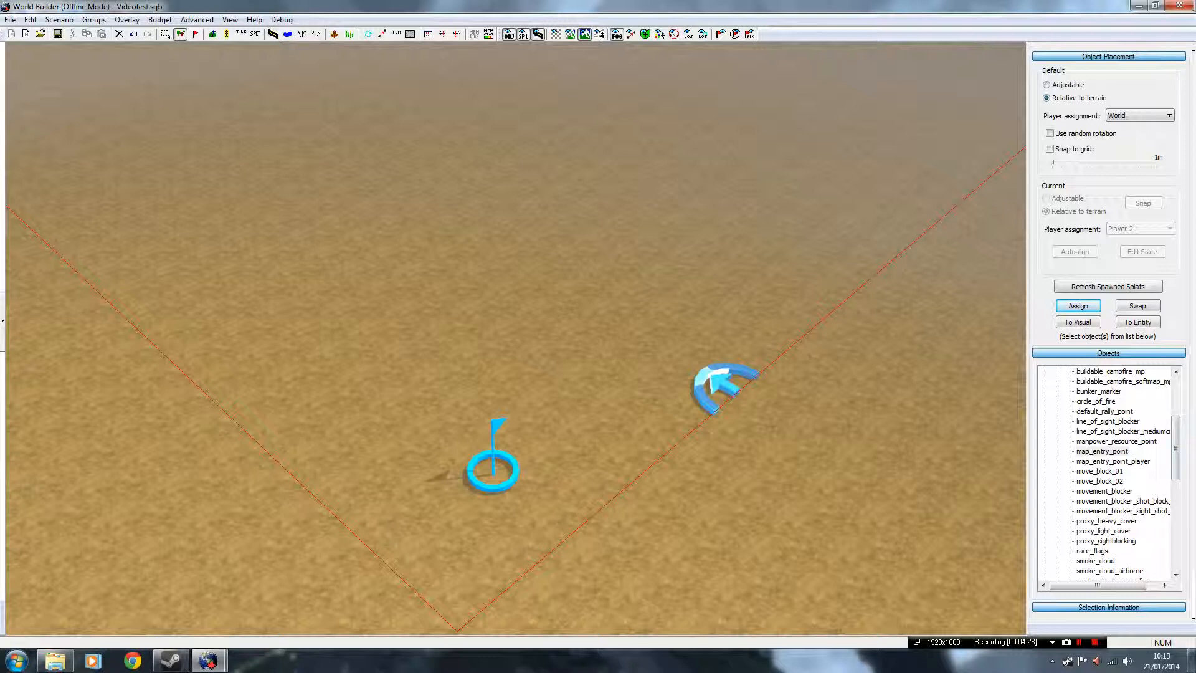
scroll("down", 3)
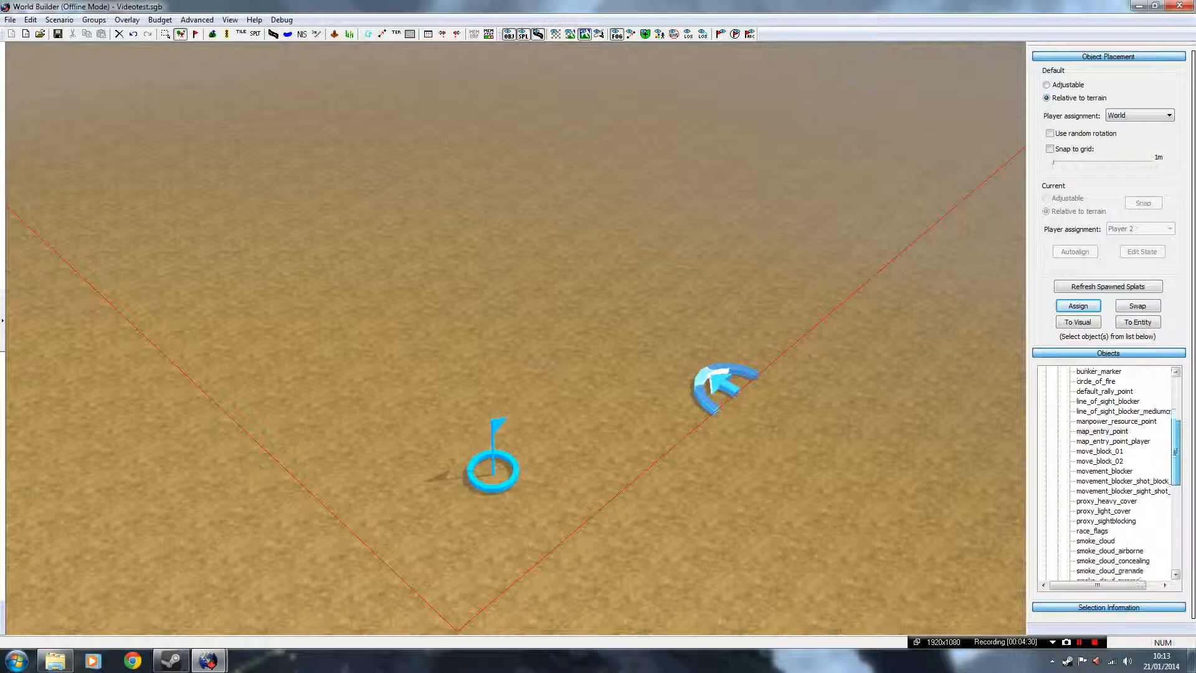
scroll("down", 3)
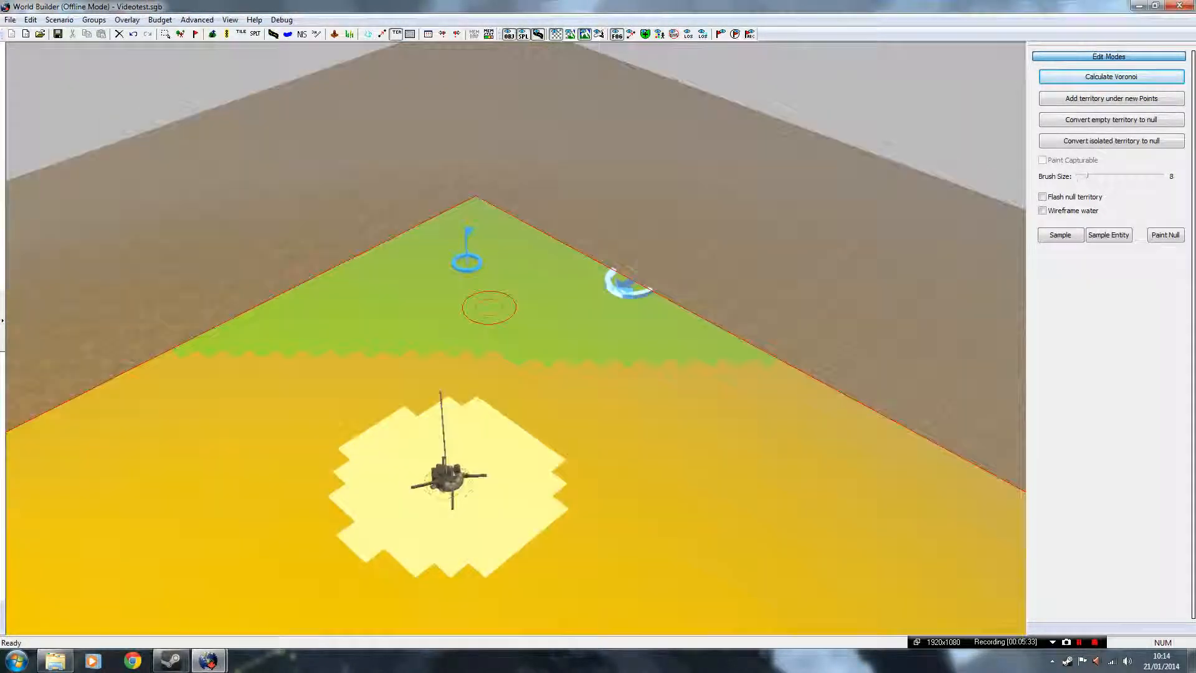
Step: Run Calculate Voronoi to generate territory sectors around the placed points
left_click(1110, 76)
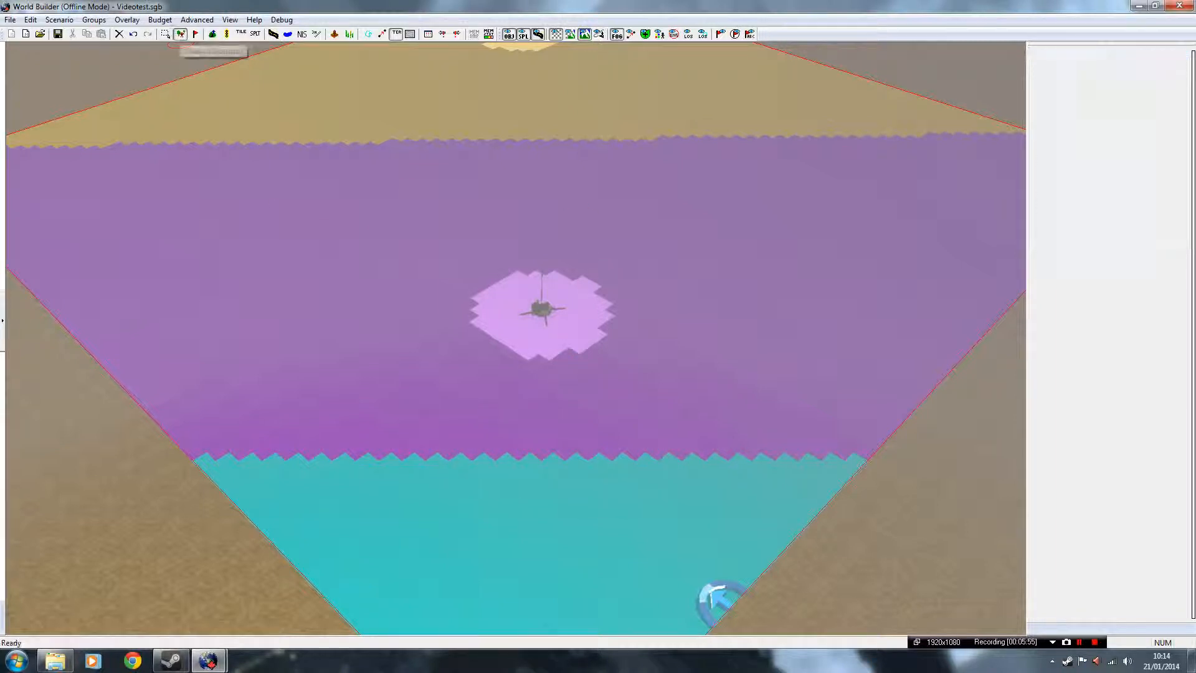
Step: Toggle the overlay off so the coloured territory display is hidden
left_click(127, 19)
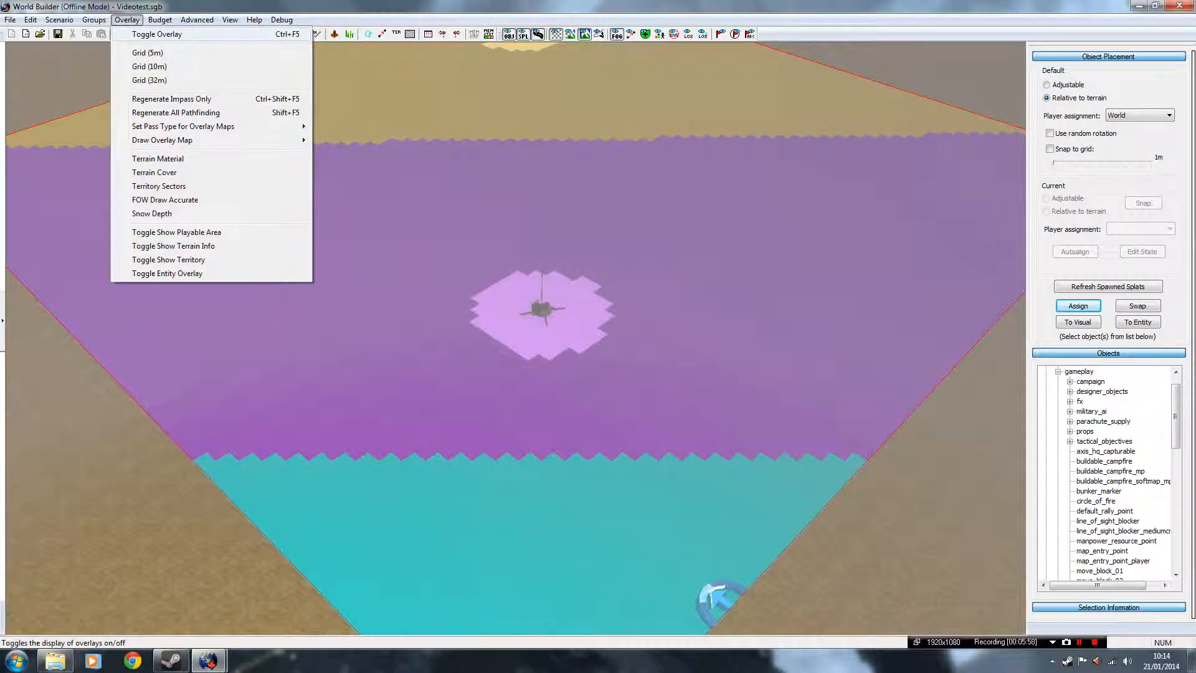
left_click(157, 33)
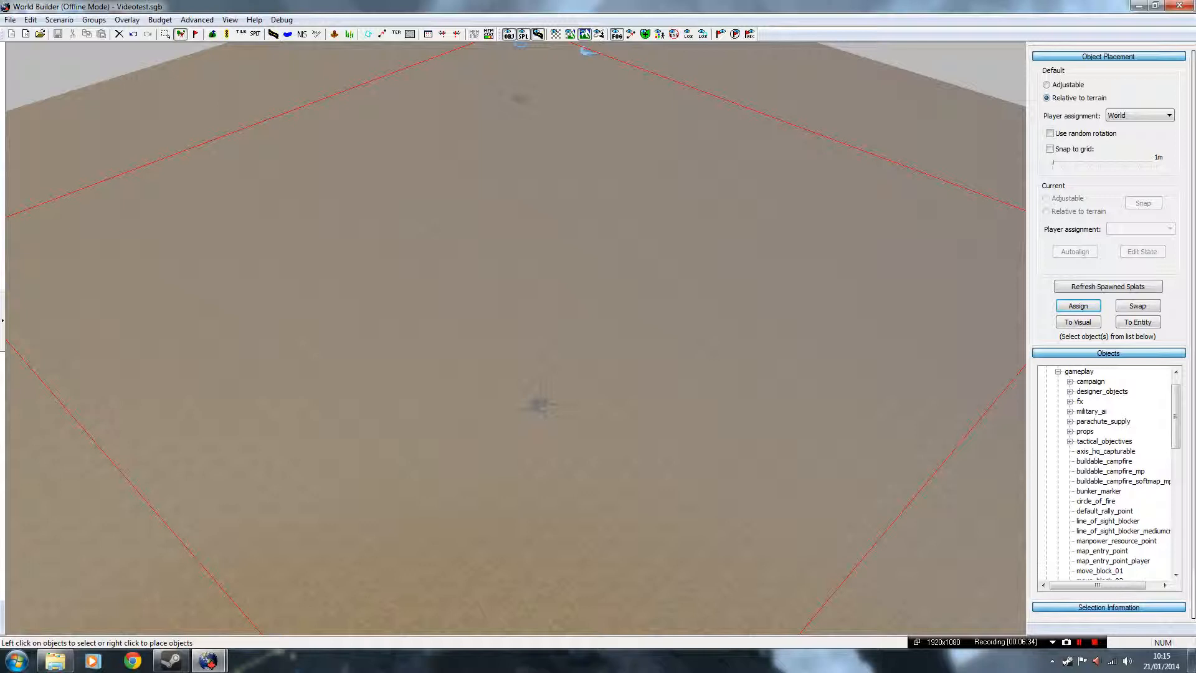
Step: Export the map as the Videotest.sga package via File > Export Package and acknowledge success
left_click(10, 18)
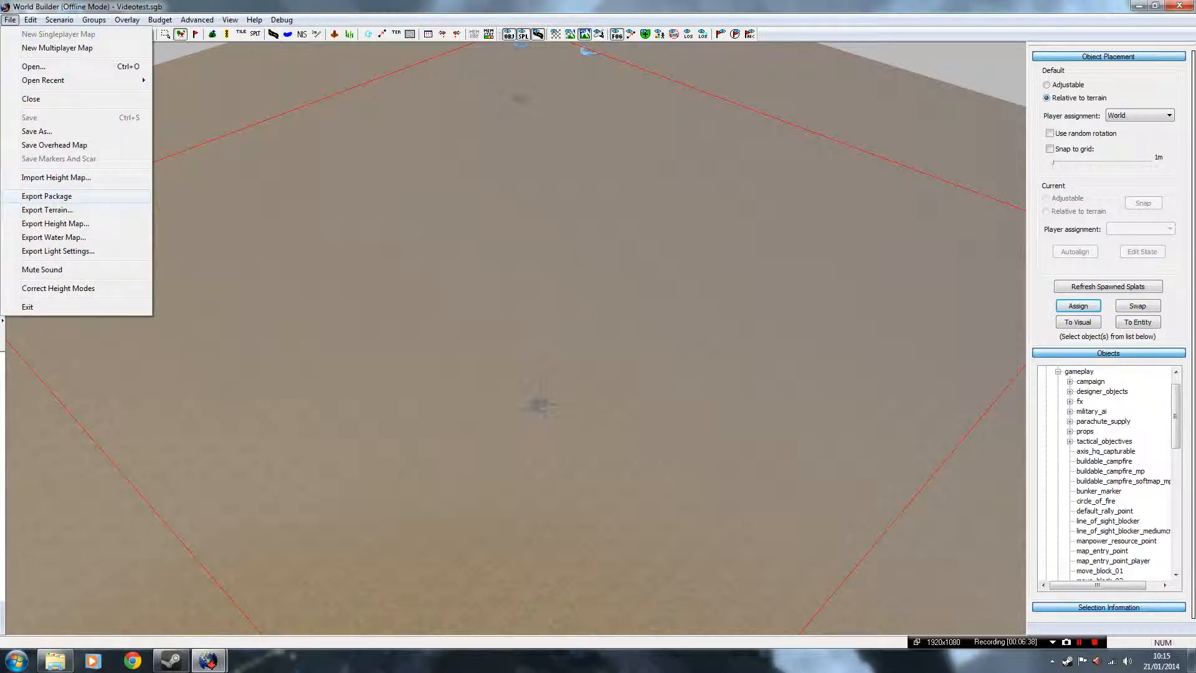
left_click(46, 196)
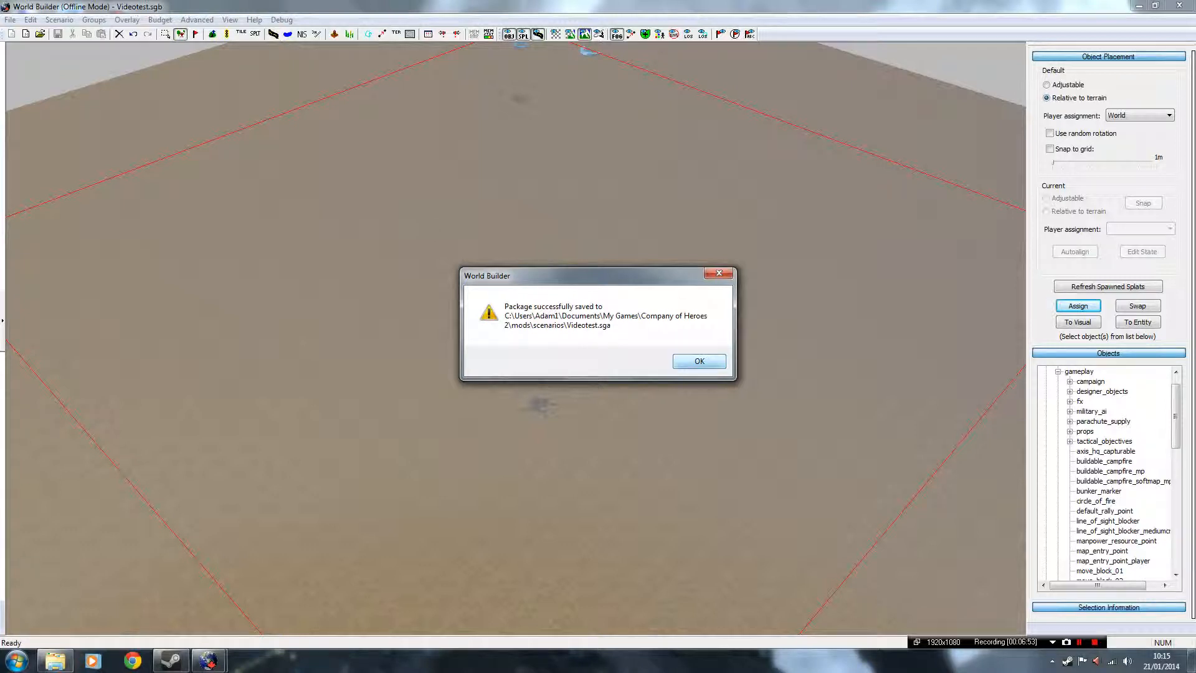
left_click(698, 361)
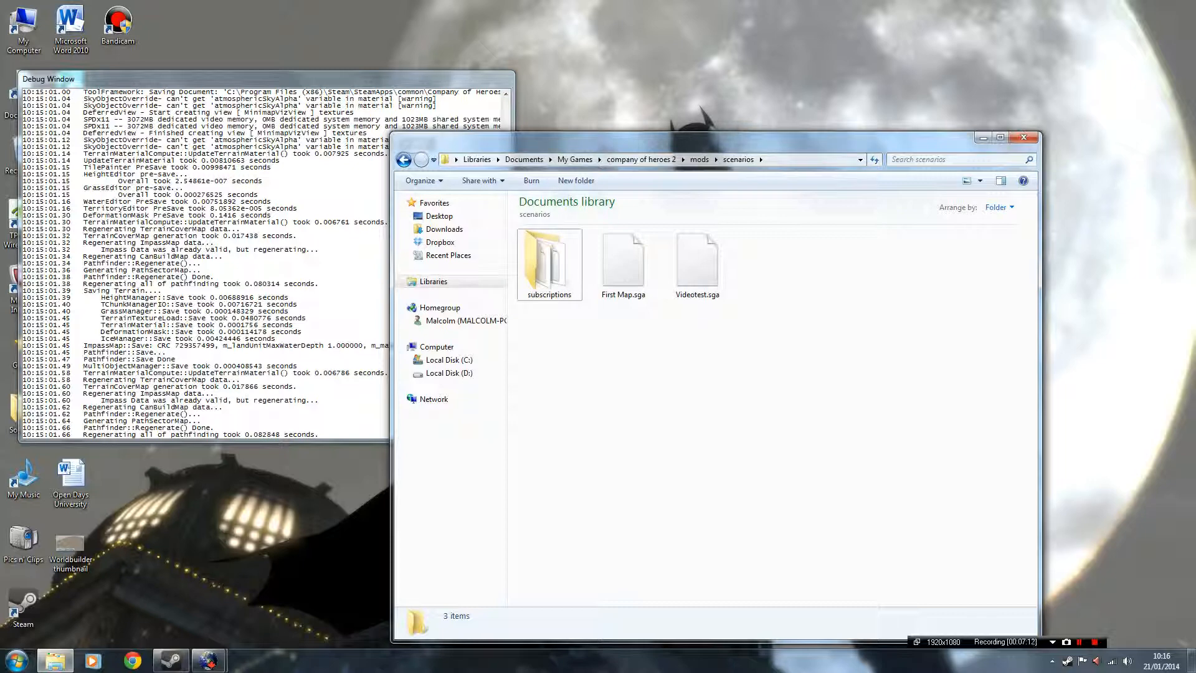
Step: Verify Videotest.sga sits in scenarios, glance into subscriptions, and close the Explorer window
left_click(695, 263)
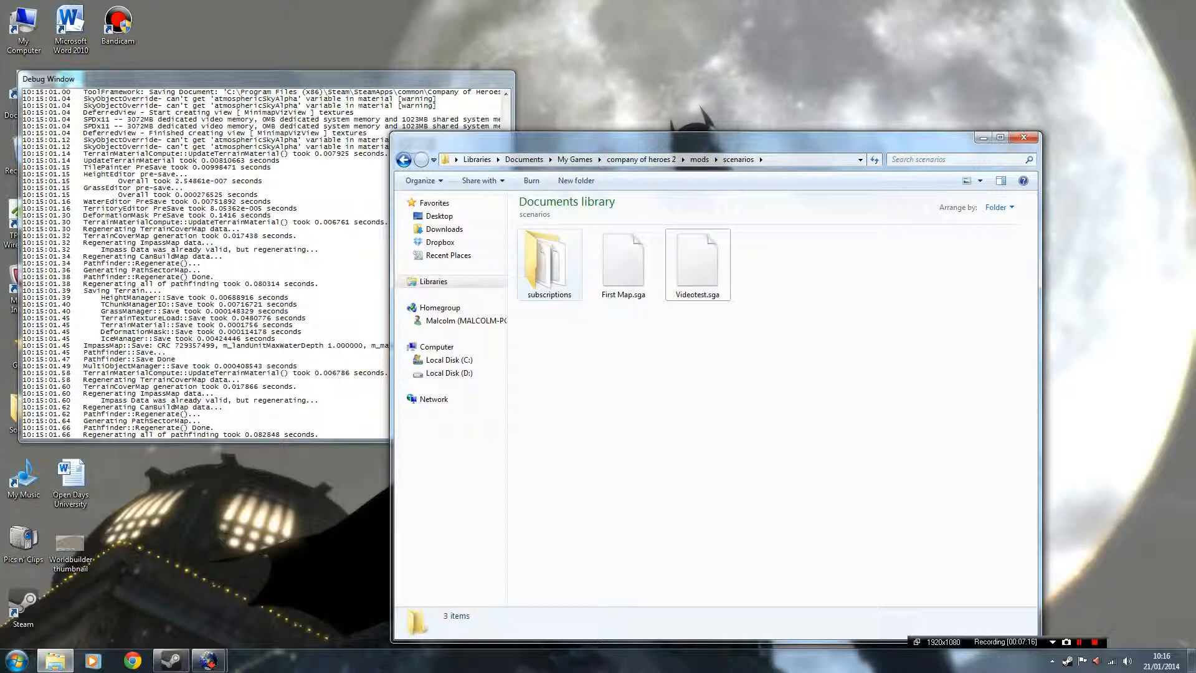
double_click(549, 259)
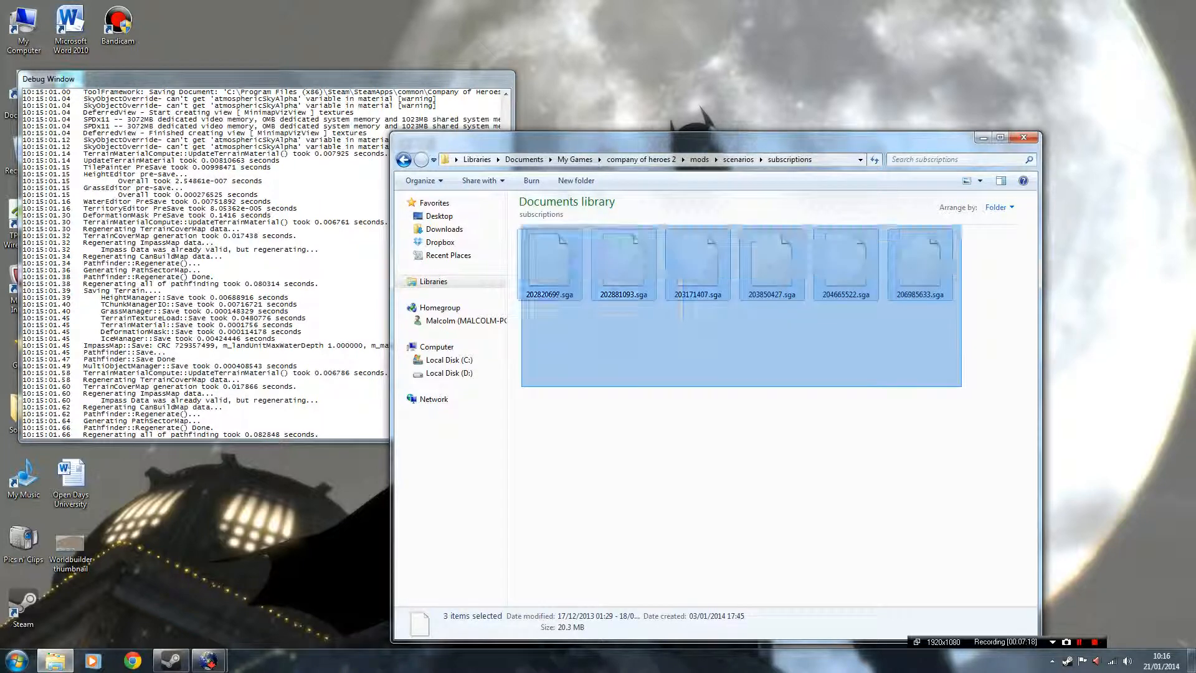
left_click(408, 159)
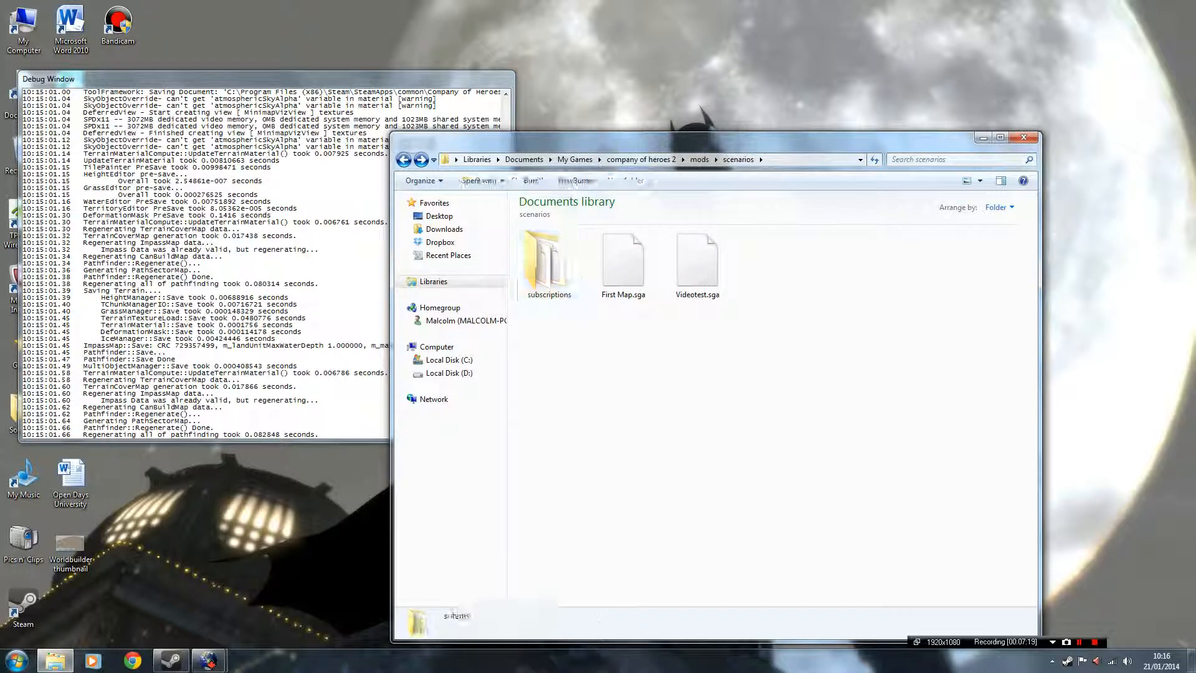
left_click(1024, 137)
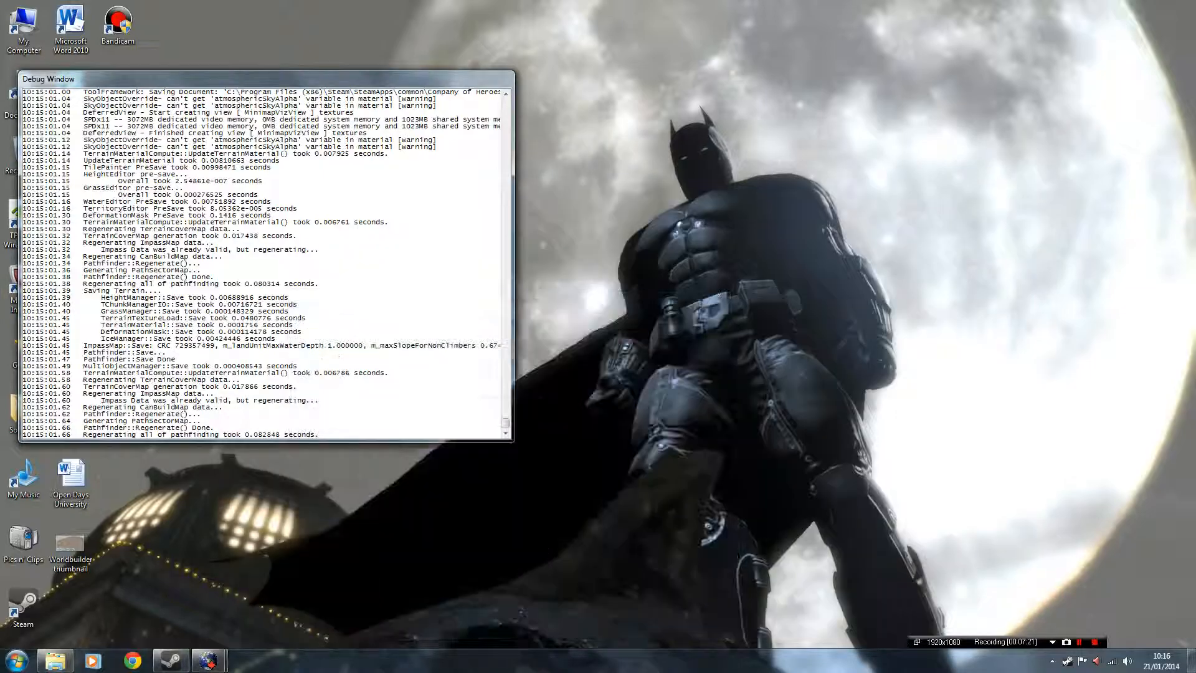